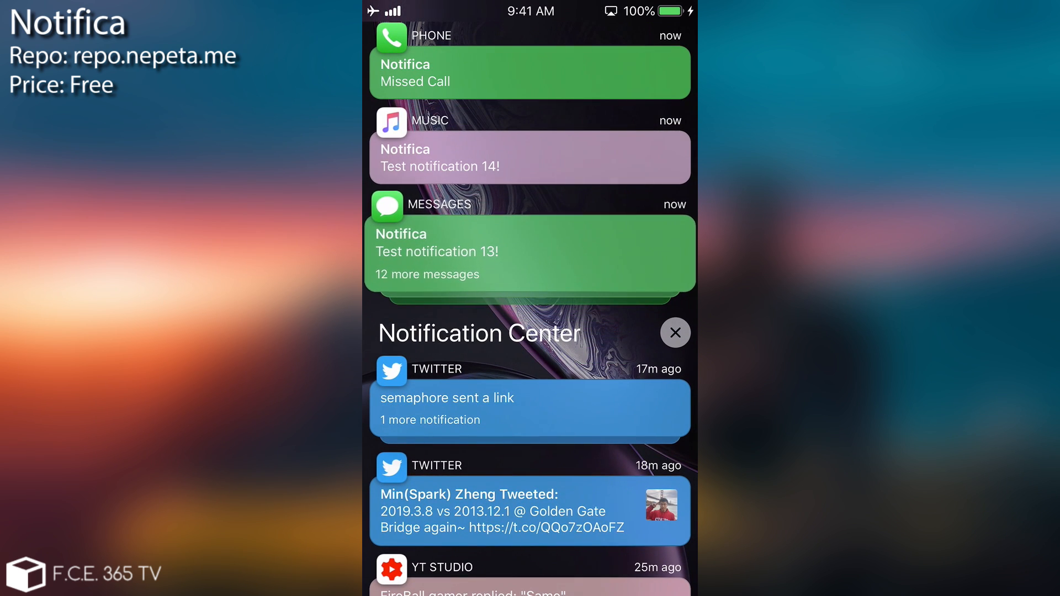
Scroll through the stack of colourful Notifica test notifications in Notification Center
{"action": "scroll", "scroll_direction": "down", "scroll_amount": 3}
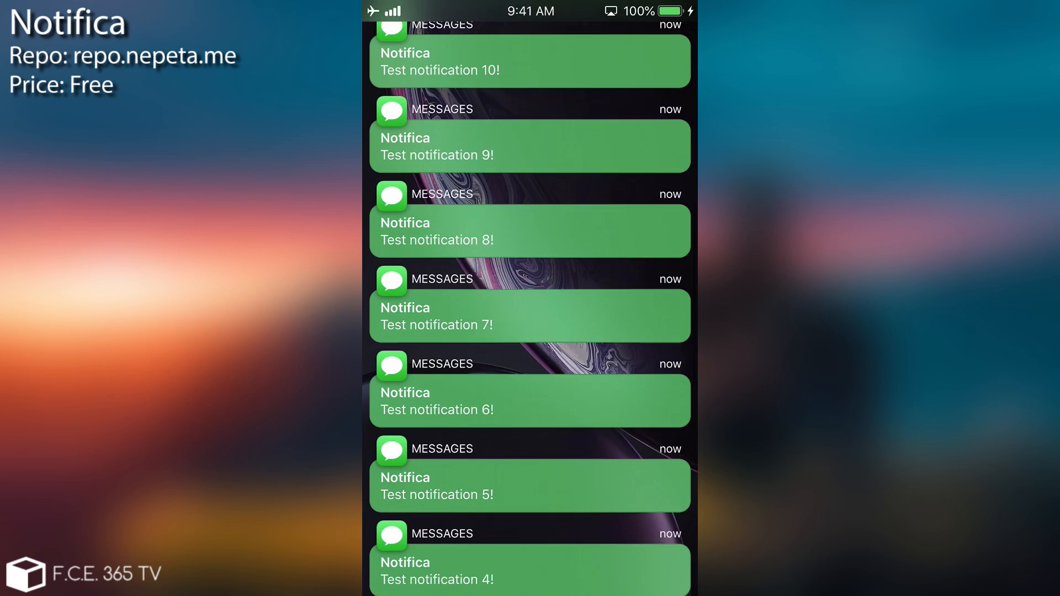
{"action": "scroll", "scroll_direction": "down", "scroll_amount": 3}
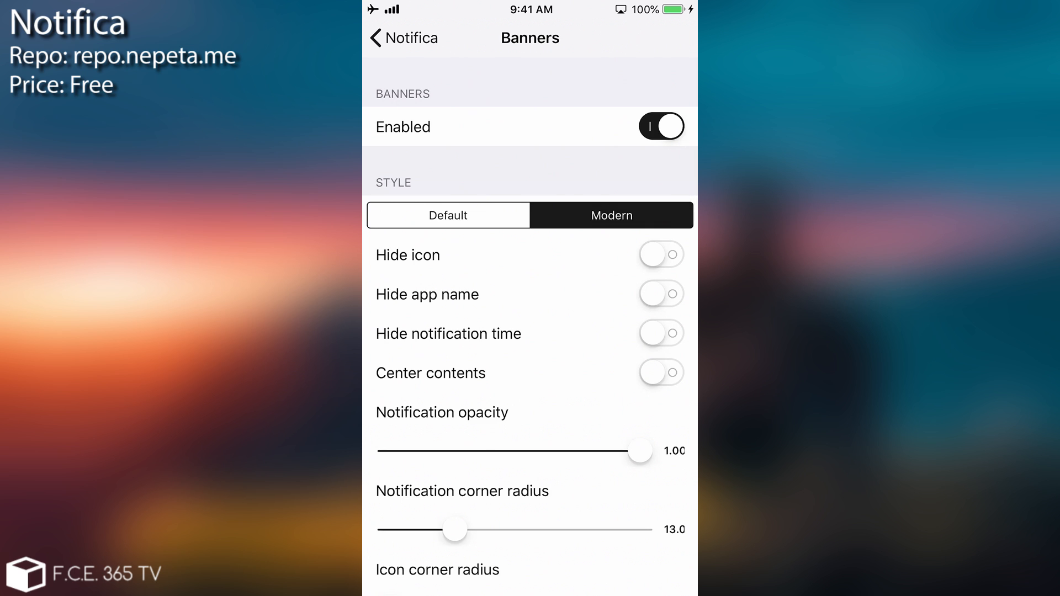
Scroll Notifica Banners through background blur, text colour and outline options, then go home
{"action": "scroll", "scroll_direction": "down", "scroll_amount": 3}
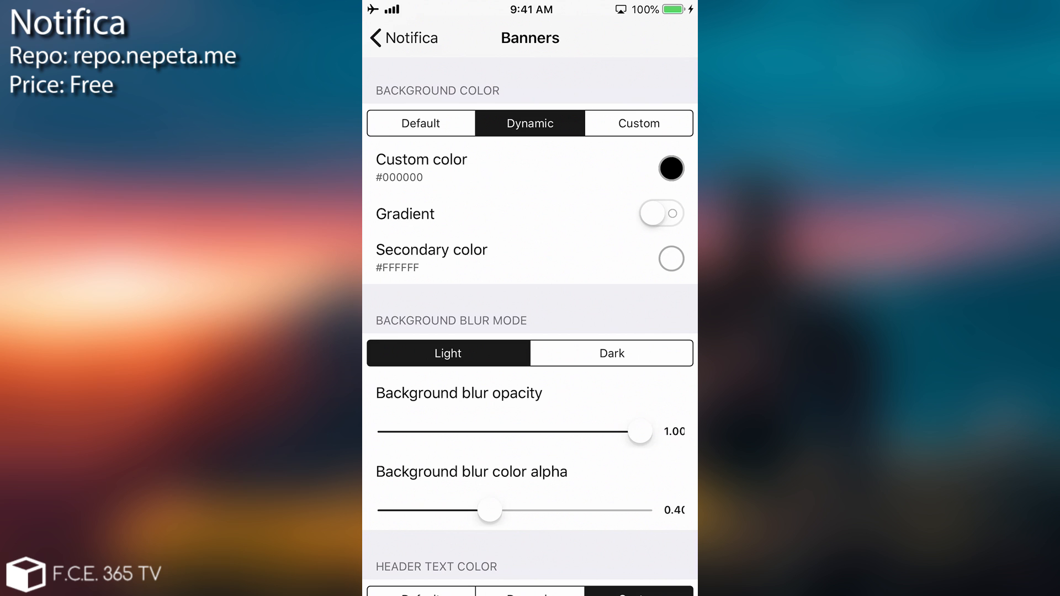
{"action": "scroll", "scroll_direction": "down", "scroll_amount": 3}
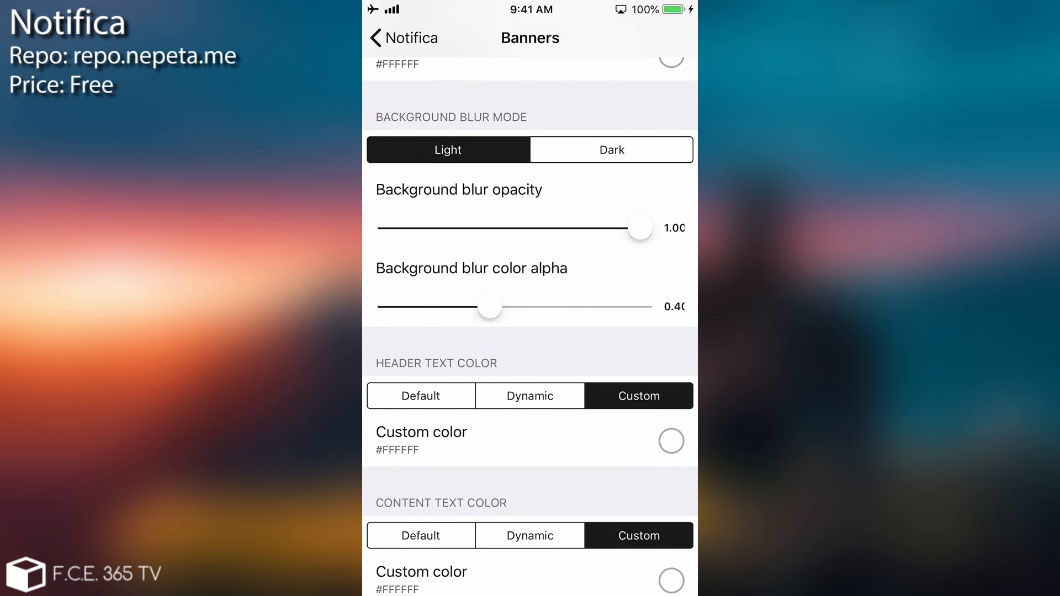
{"action": "scroll", "scroll_direction": "down", "scroll_amount": 3}
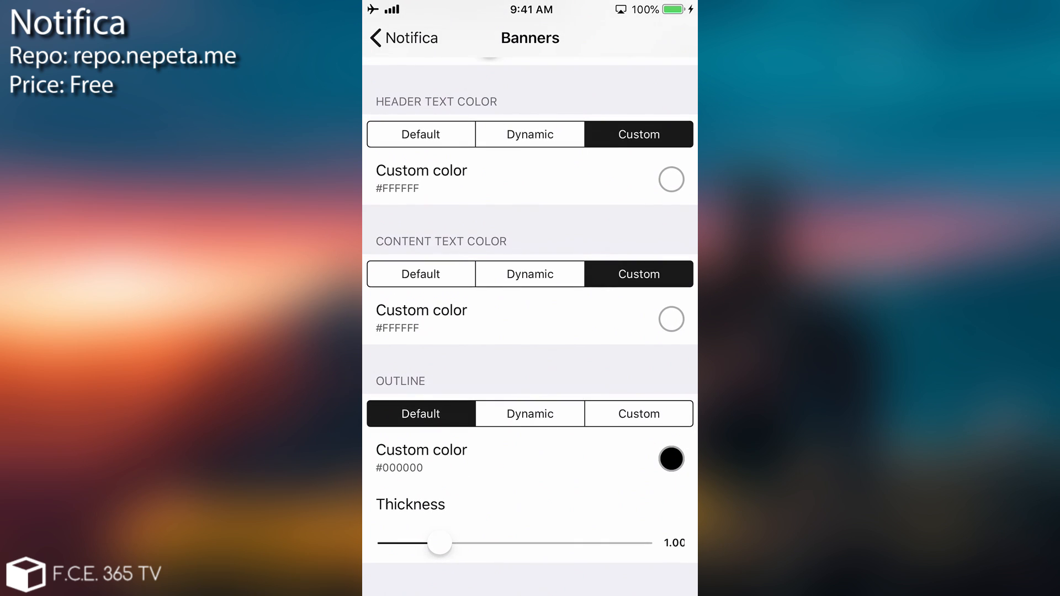
{"action": "left_click", "coordinate": [403, 37]}
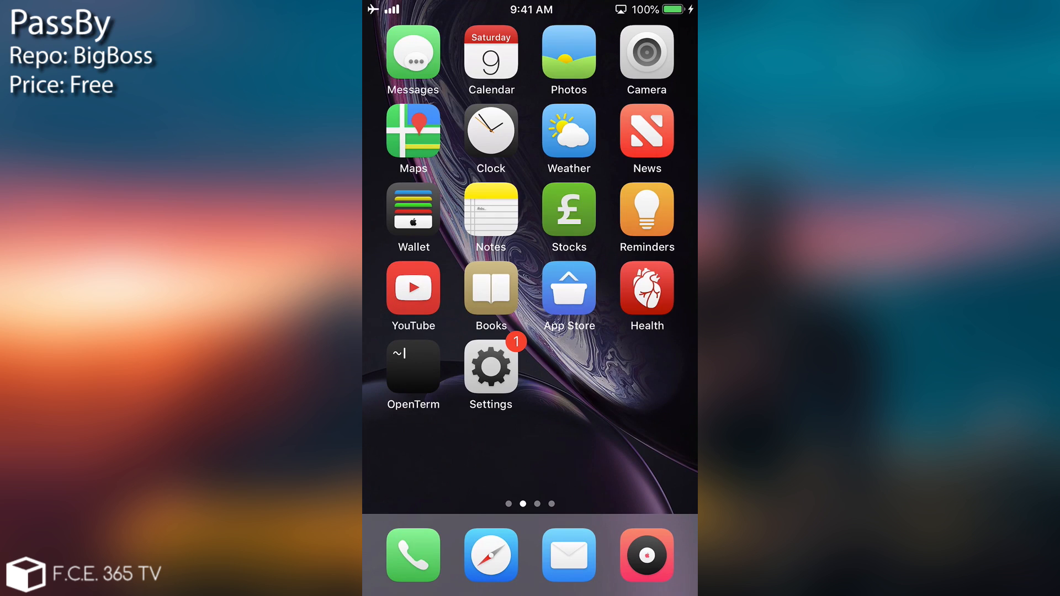
Open PassBy's pane, showing passcode skipping after respring and 24-hour format enabled
{"action": "left_click", "coordinate": [490, 366]}
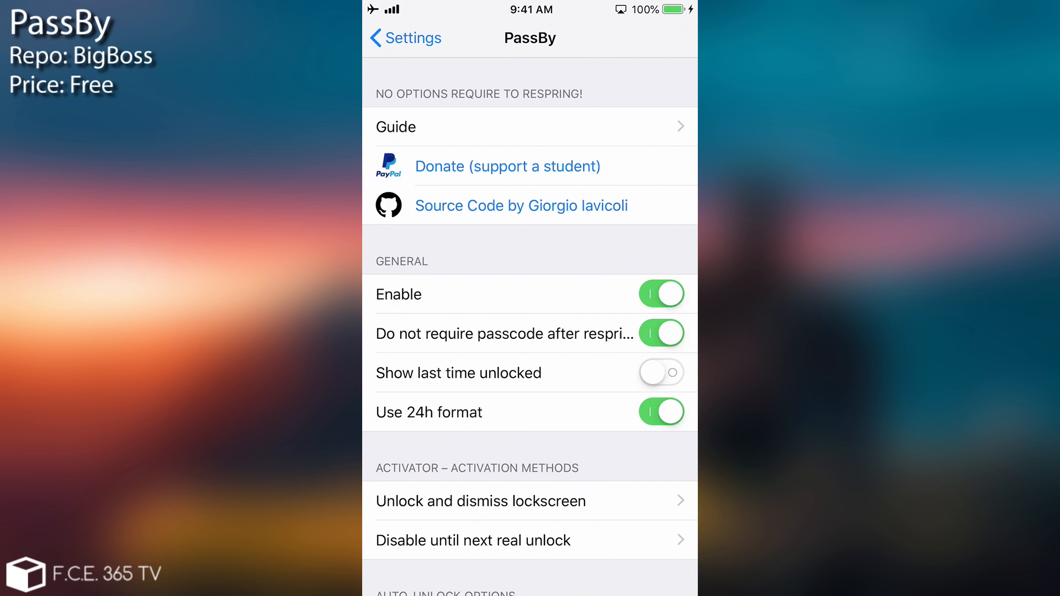
{"action": "scroll", "scroll_direction": "down", "scroll_amount": 3}
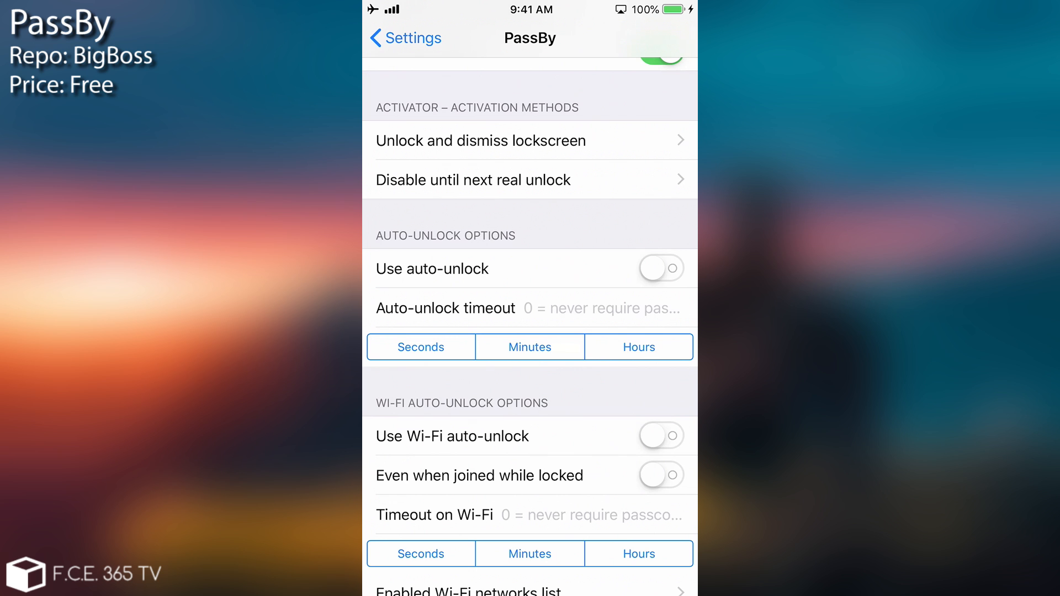
{"action": "scroll", "scroll_direction": "down", "scroll_amount": 3}
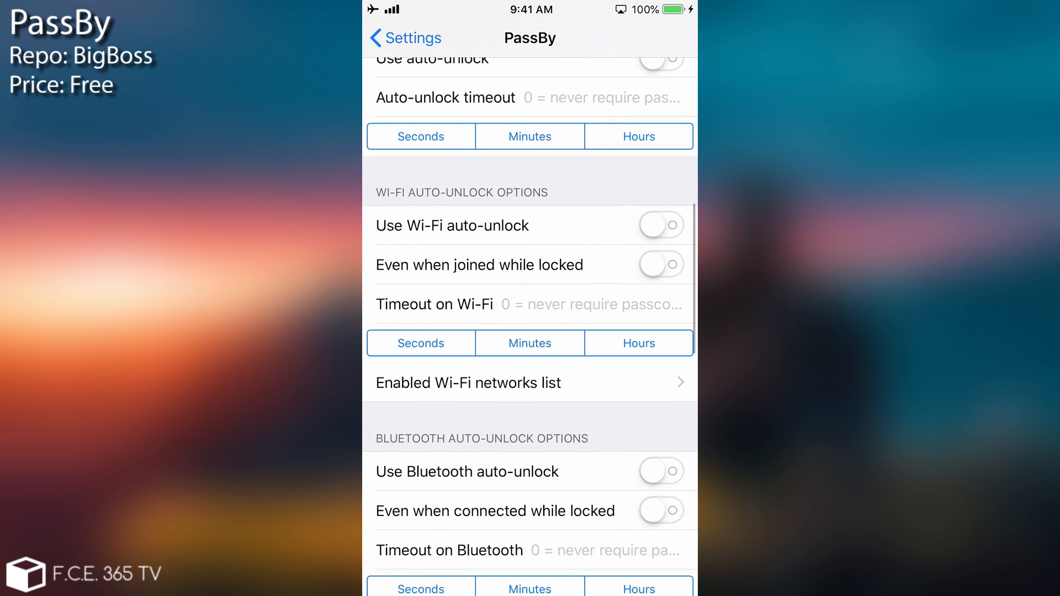
{"action": "scroll", "scroll_direction": "down", "scroll_amount": 3}
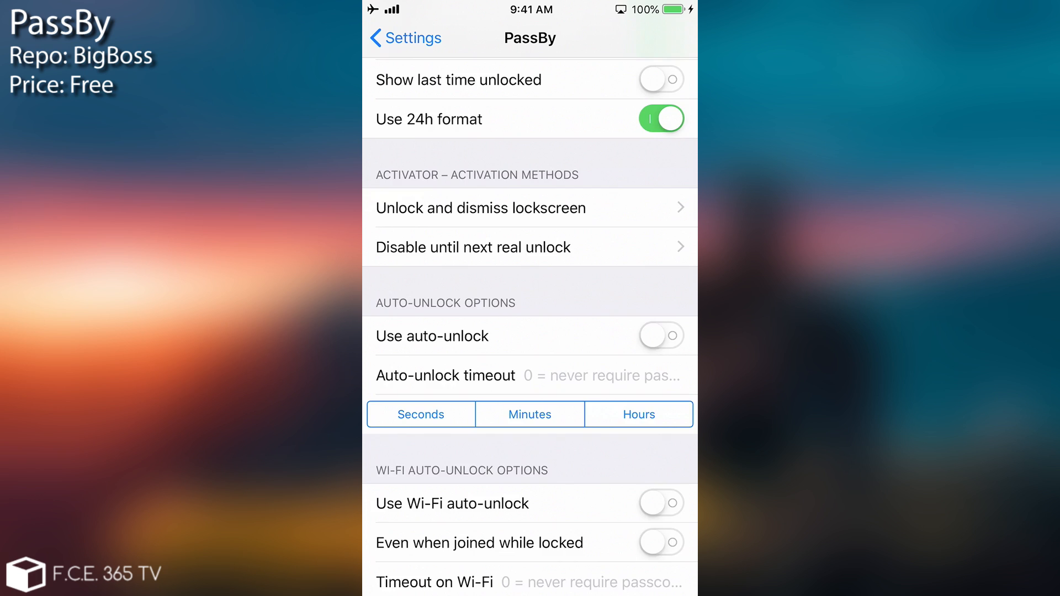
{"action": "scroll", "scroll_direction": "down", "scroll_amount": 3}
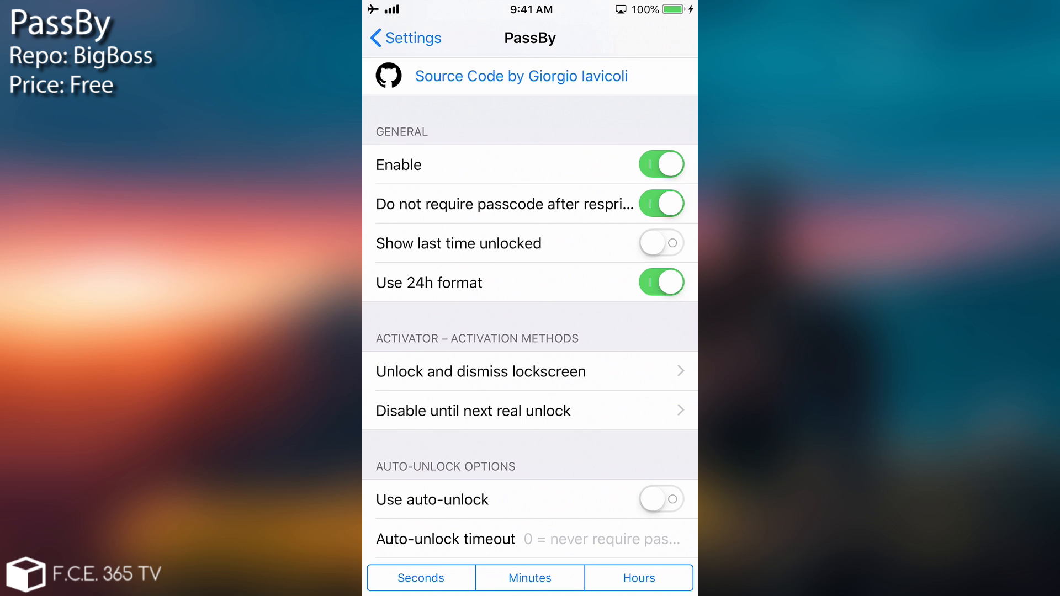
{"action": "scroll", "scroll_direction": "down", "scroll_amount": 3}
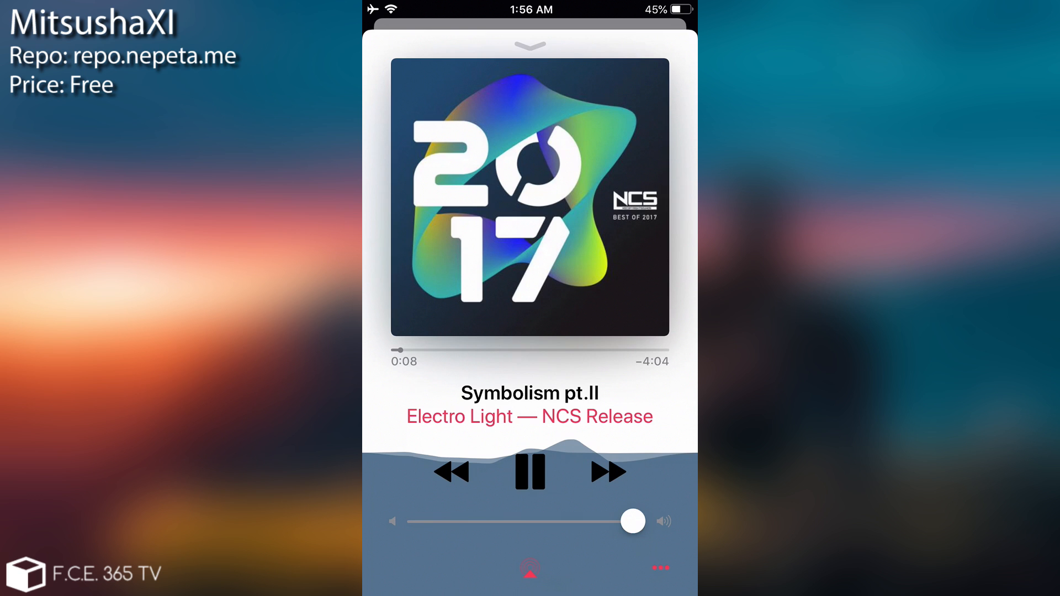
Dismiss the MitsushaXI now-playing screen for Symbolism pt.II and go home
{"action": "left_click", "coordinate": [530, 45]}
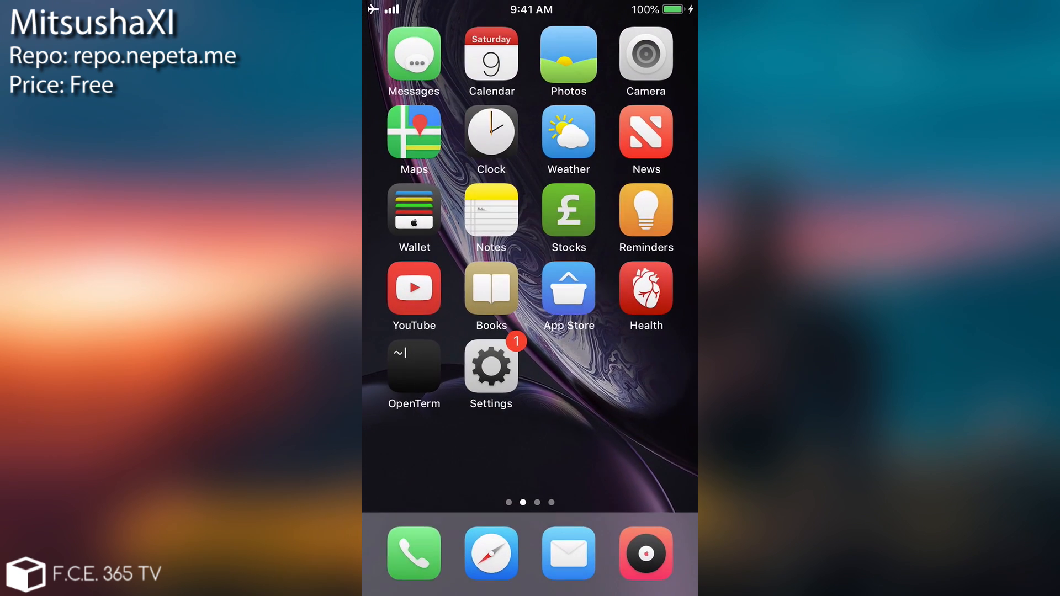
Open MitsushaXI's Music app visualizer options and scroll through them
{"action": "left_click", "coordinate": [490, 367]}
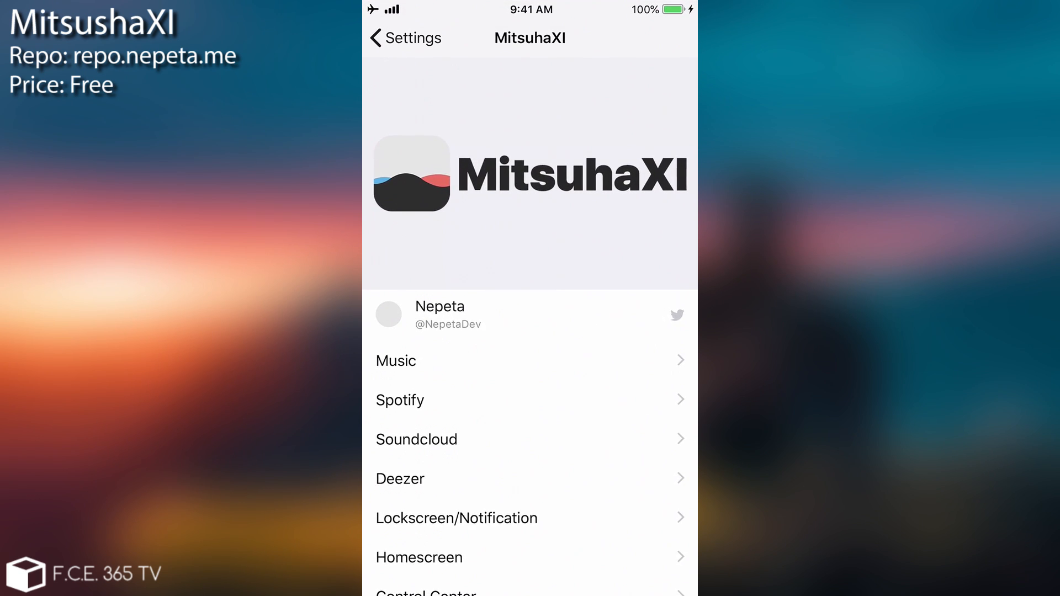
{"action": "left_click", "coordinate": [395, 361]}
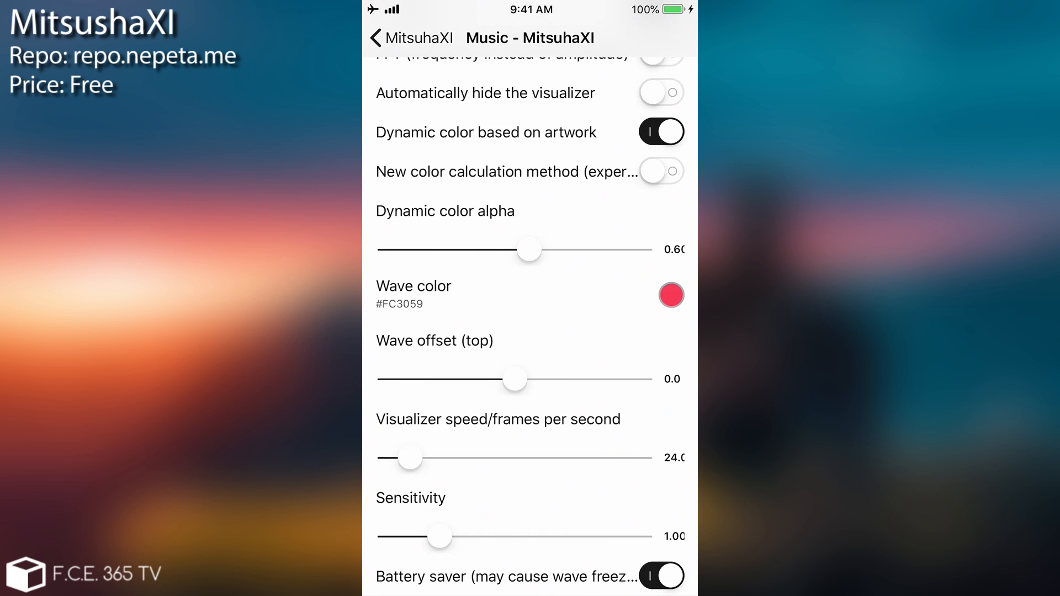
{"action": "scroll", "scroll_direction": "down", "scroll_amount": 3}
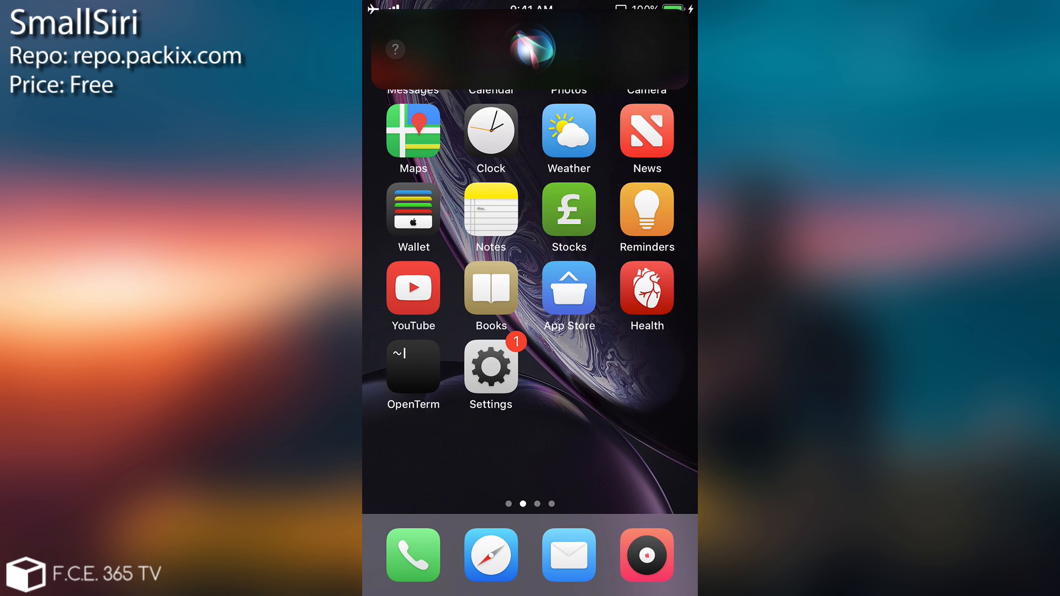
Open SmallSiri's settings, showing its on-screen position set to top
{"action": "left_click", "coordinate": [490, 365]}
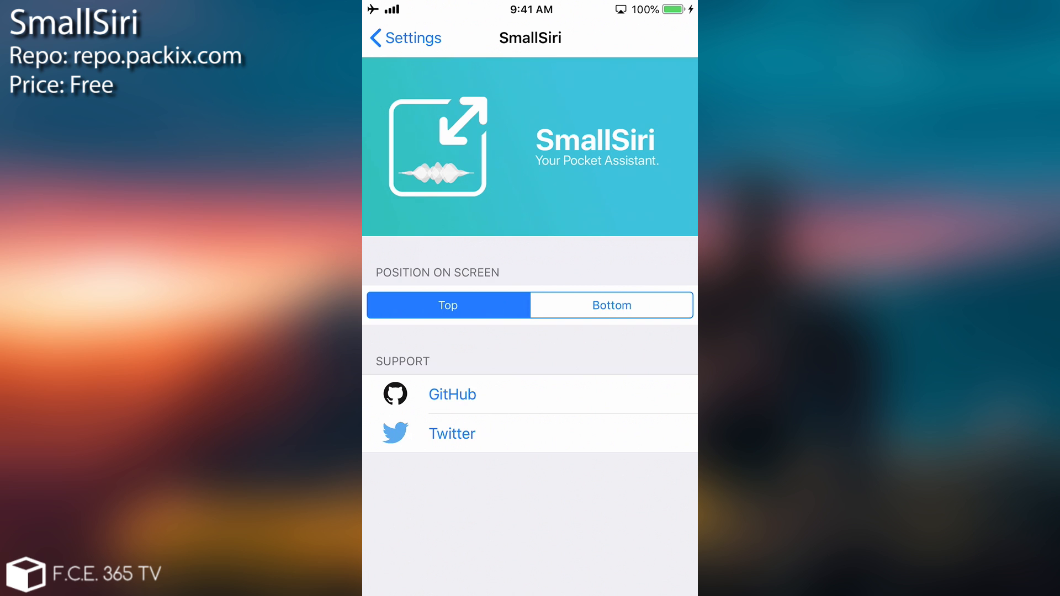
Leave SmallSiri's Top/Bottom position pane and return to the home screen
{"action": "left_click", "coordinate": [611, 305]}
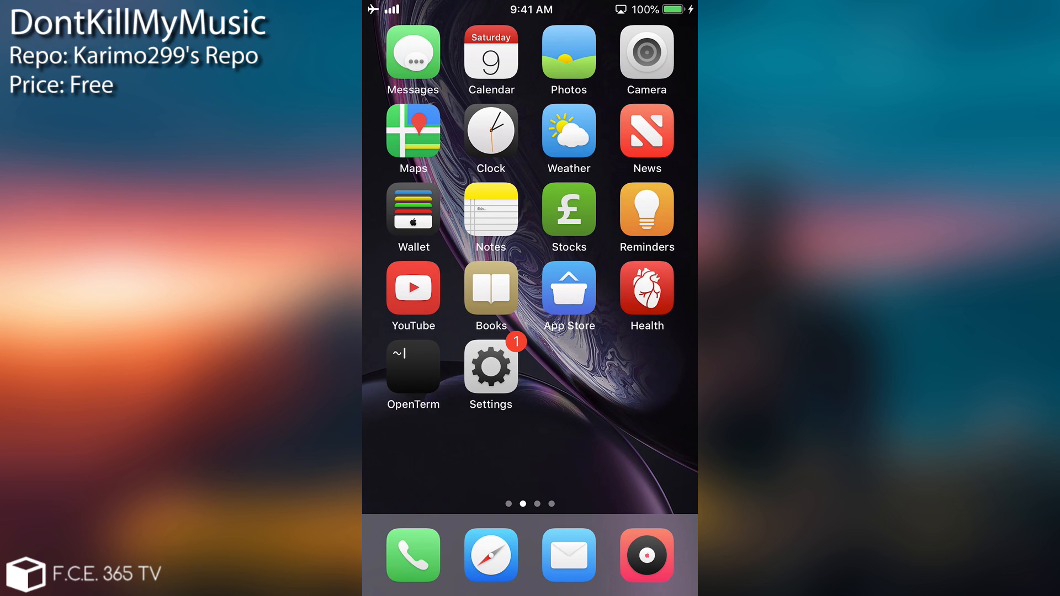
Launch Apple Music from the dock onto its empty Library page
{"action": "left_click", "coordinate": [490, 366]}
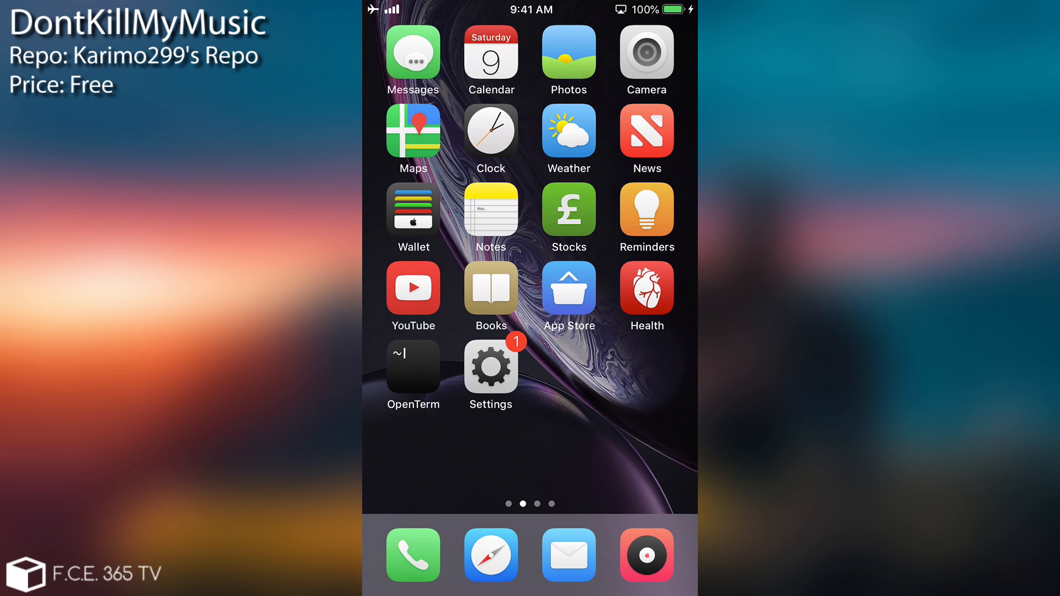
{"action": "left_click", "coordinate": [645, 554]}
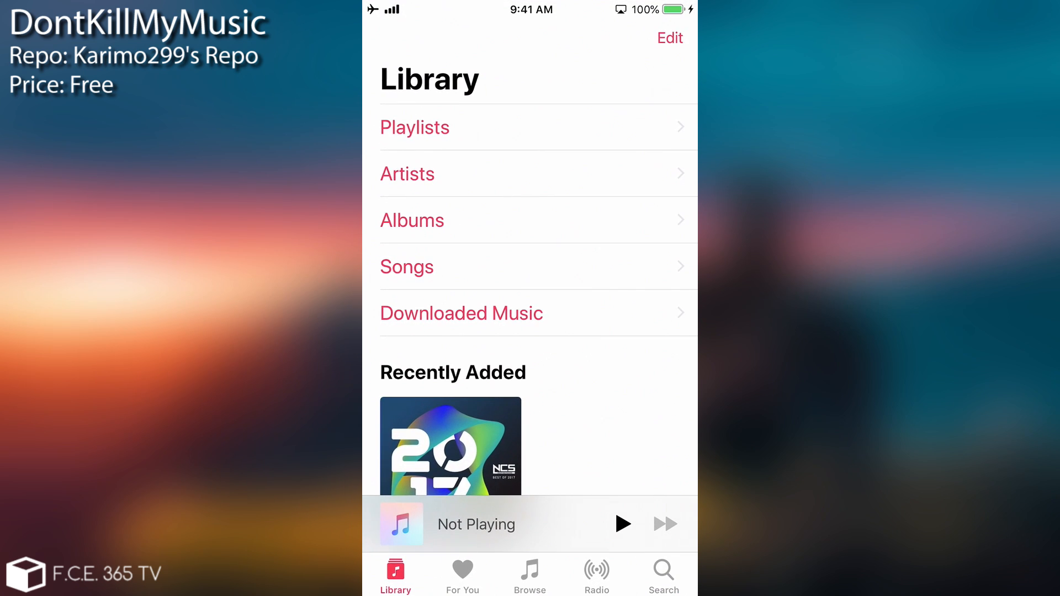
Exit Apple Music's Library with nothing playing, back to the home screen
{"action": "left_click", "coordinate": [450, 446]}
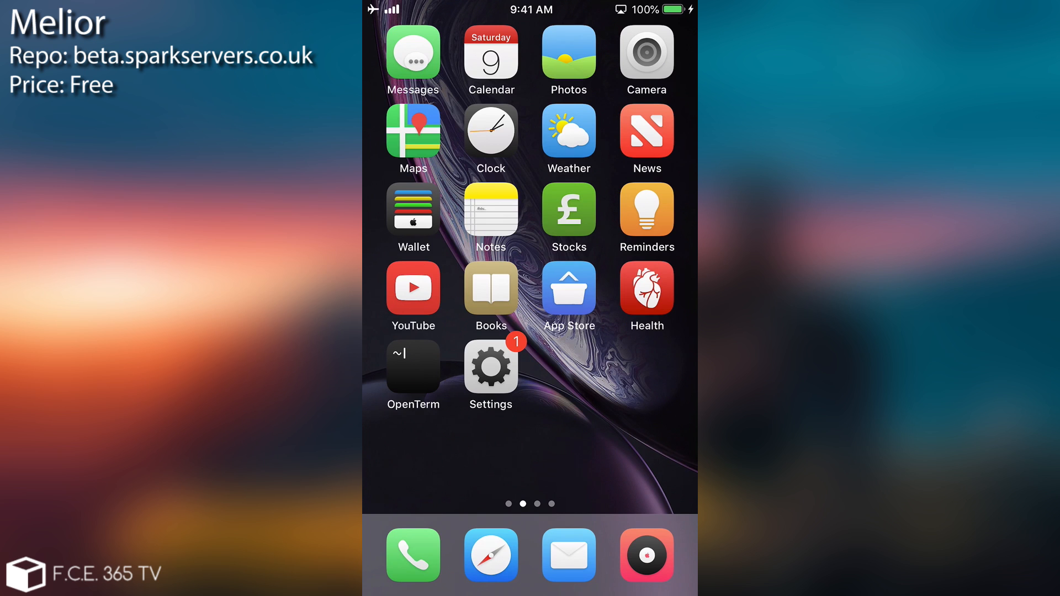
Scroll Melior's mute indicator and colour options, then raise volume on its home-screen slider
{"action": "left_click", "coordinate": [490, 367]}
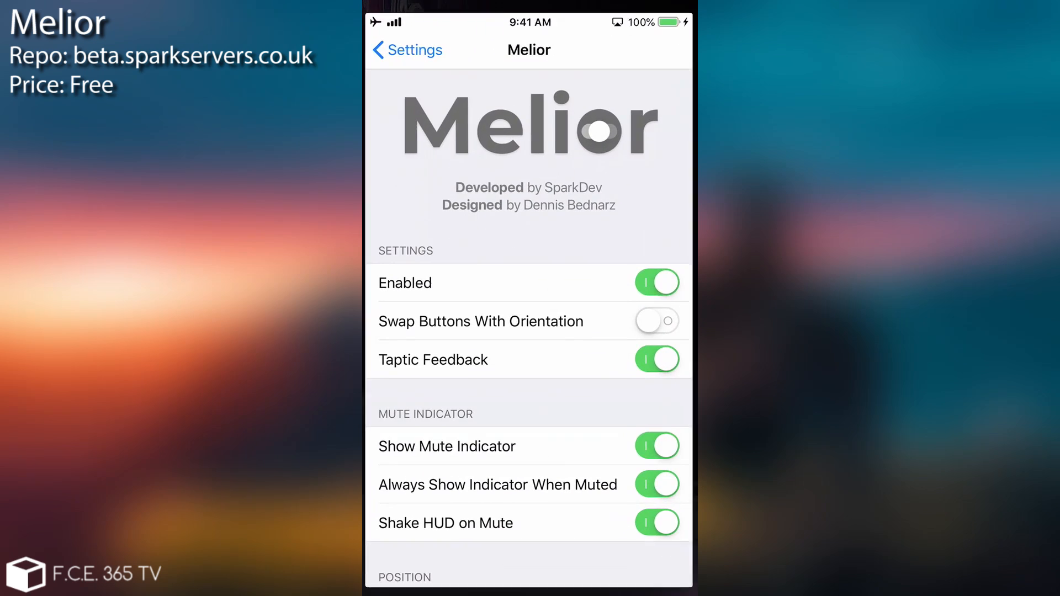
{"action": "scroll", "scroll_direction": "down", "scroll_amount": 3}
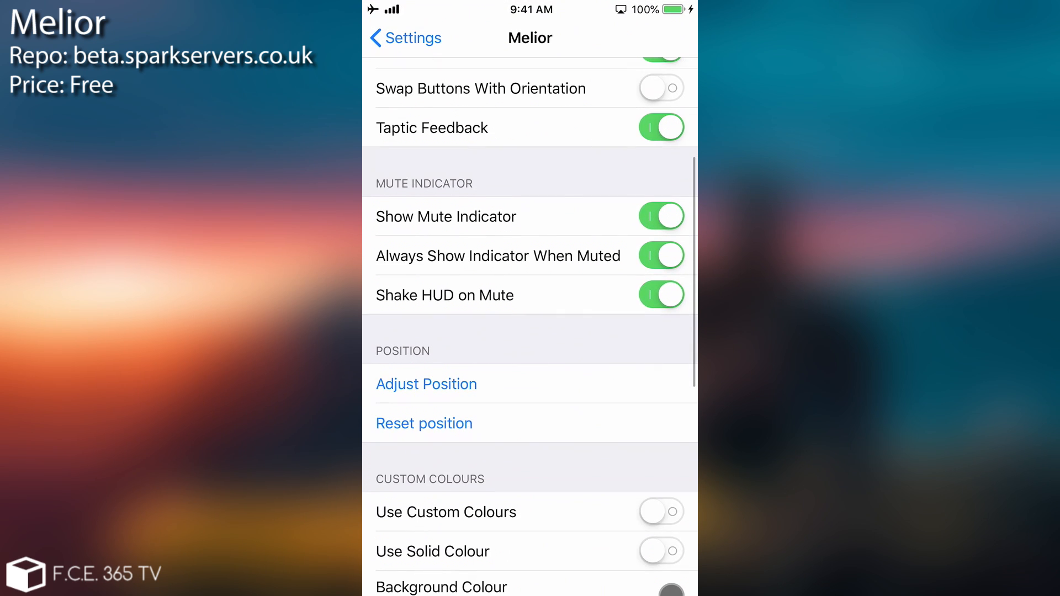
{"action": "scroll", "scroll_direction": "down", "scroll_amount": 3}
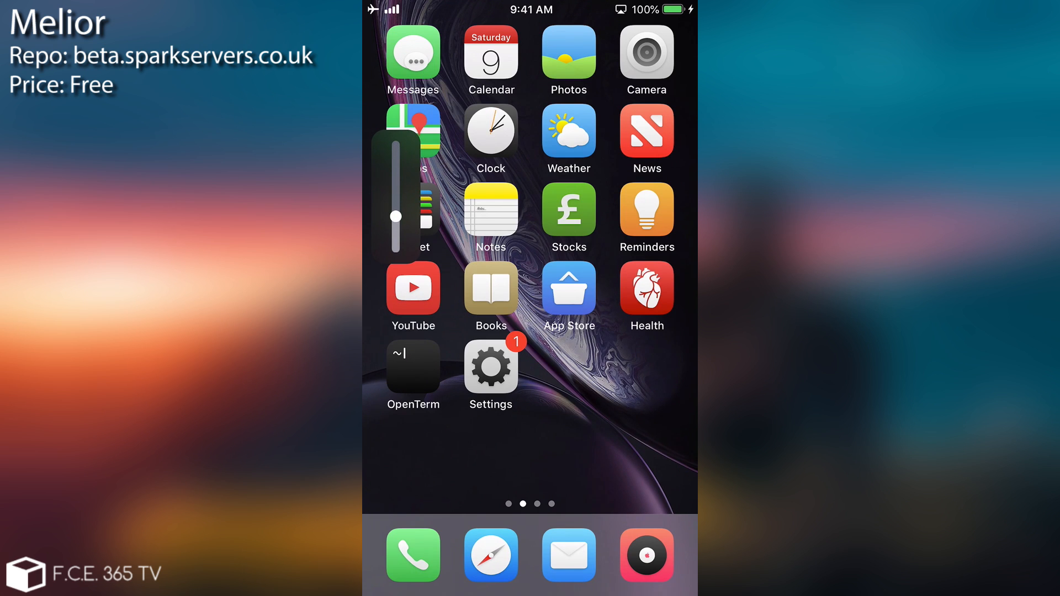
{"action": "left_click_drag", "start_coordinate": [394, 218], "coordinate": [395, 189]}
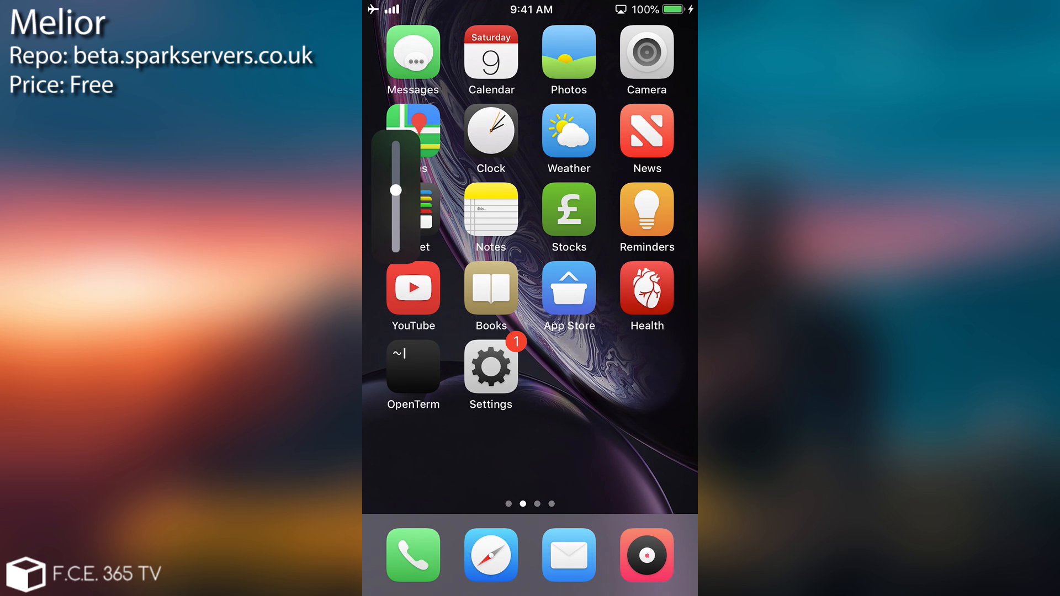